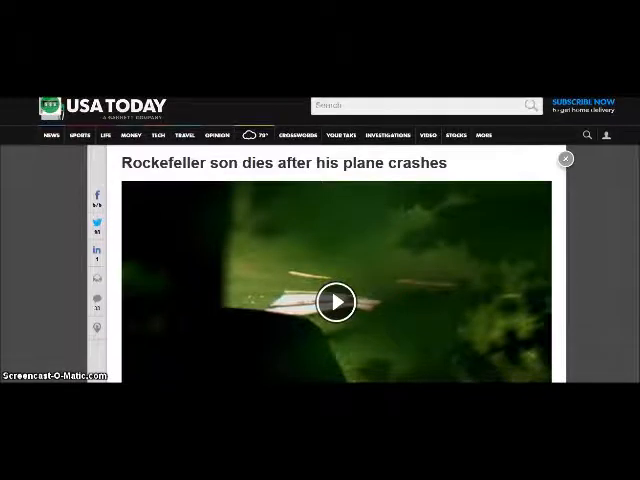
scroll("down", 3)
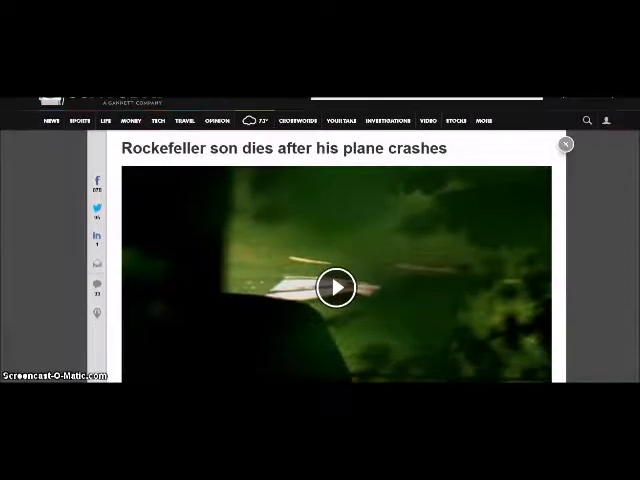
scroll("down", 3)
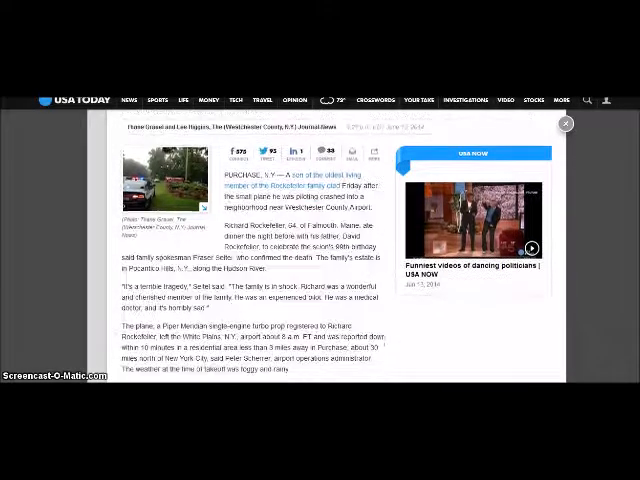
scroll("down", 3)
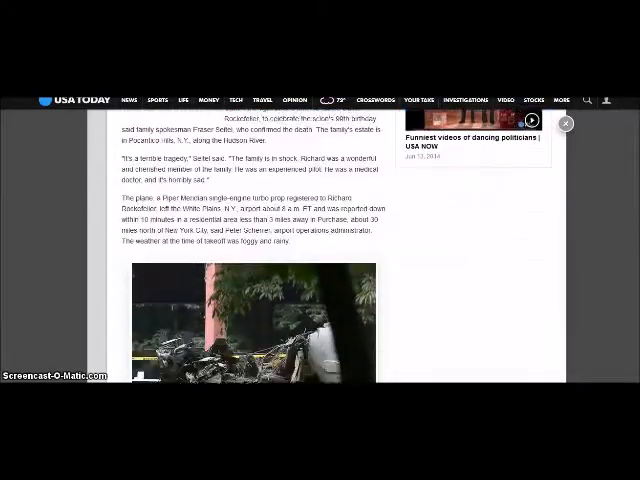
scroll("down", 3)
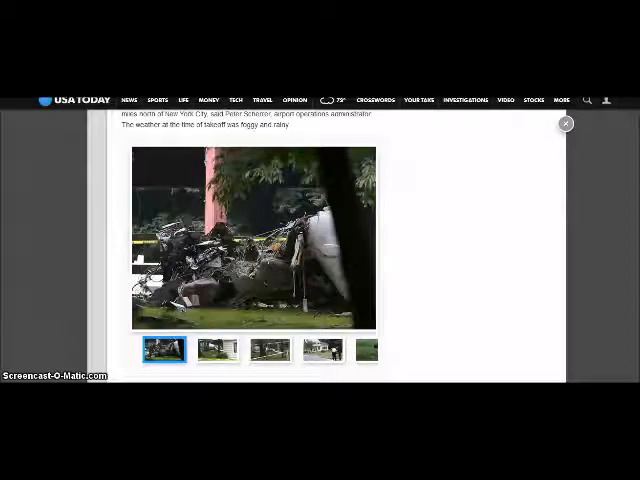
scroll("down", 3)
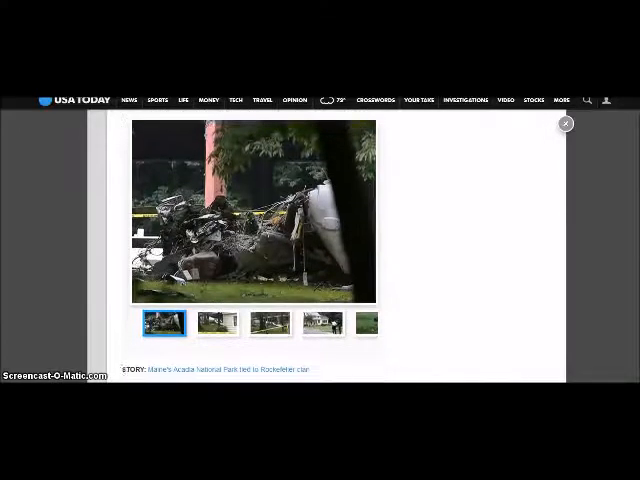
scroll("down", 3)
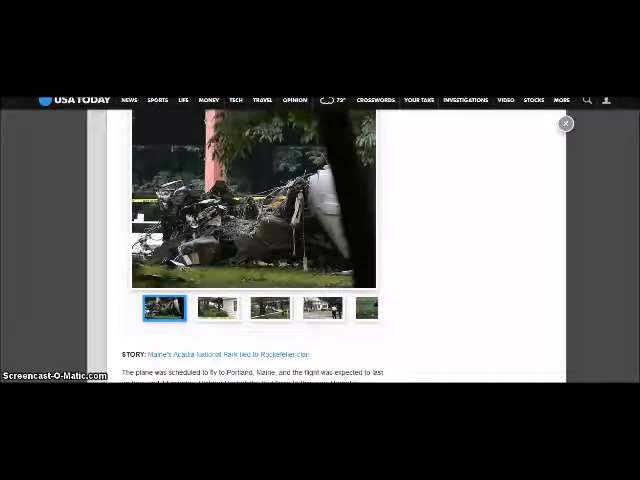
scroll("down", 3)
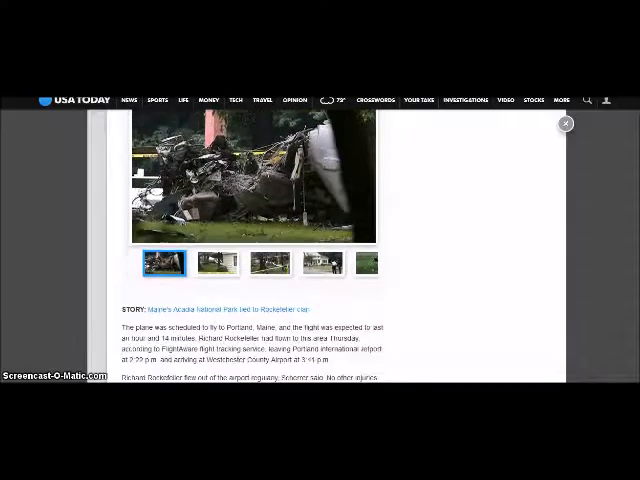
scroll("down", 3)
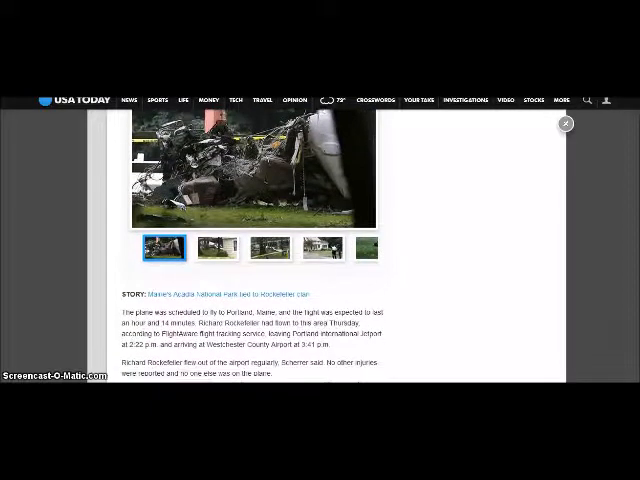
scroll("down", 3)
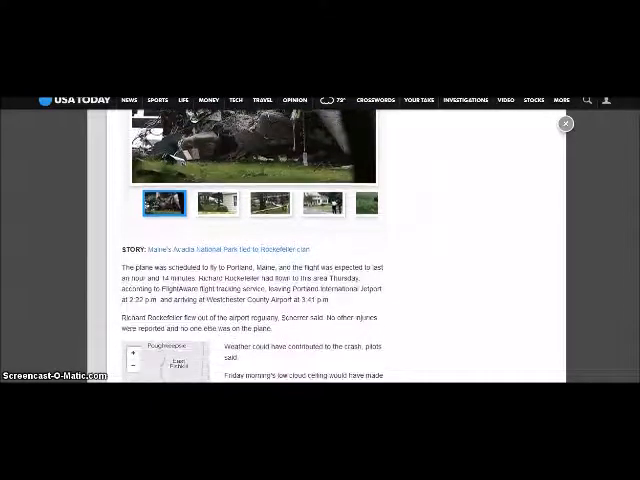
scroll("down", 3)
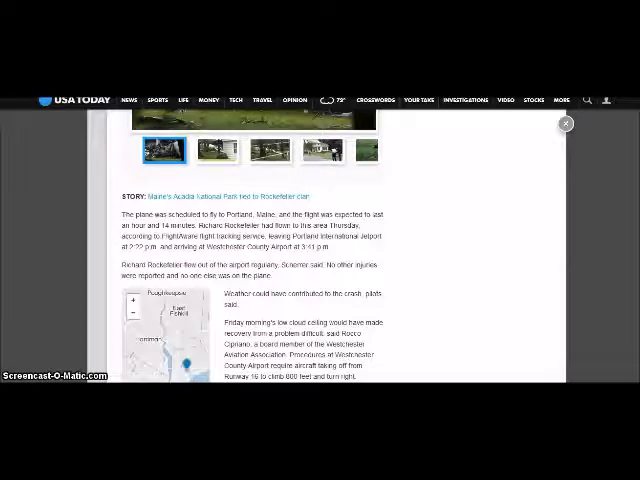
scroll("down", 3)
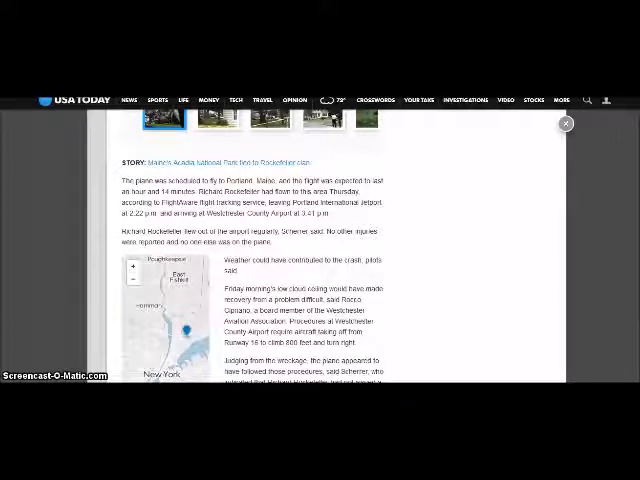
scroll("down", 3)
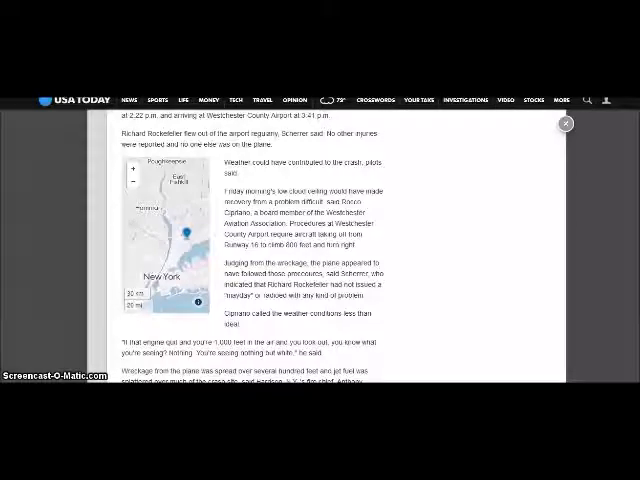
scroll("down", 3)
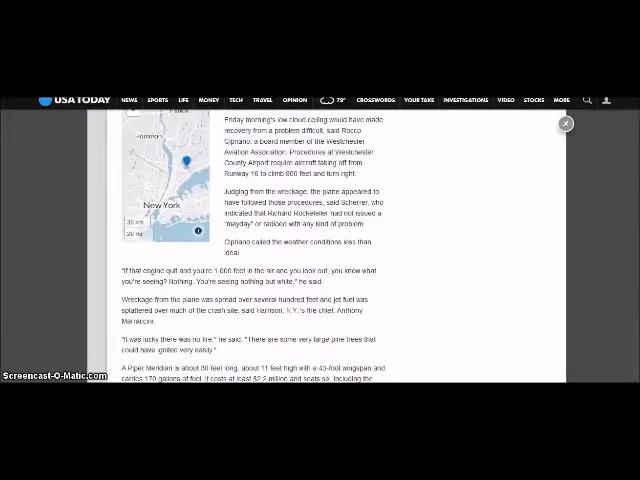
scroll("down", 3)
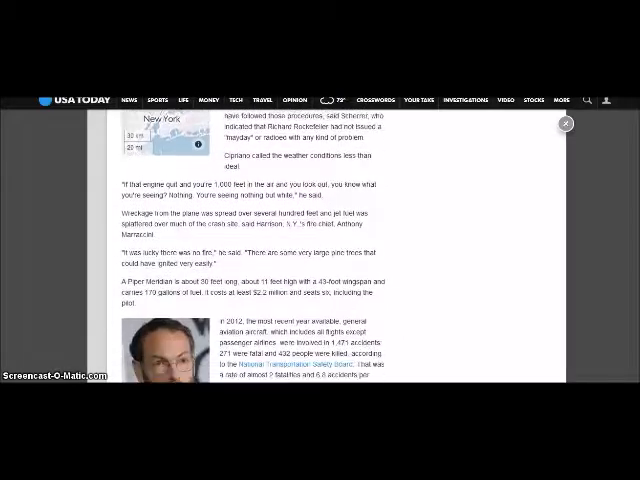